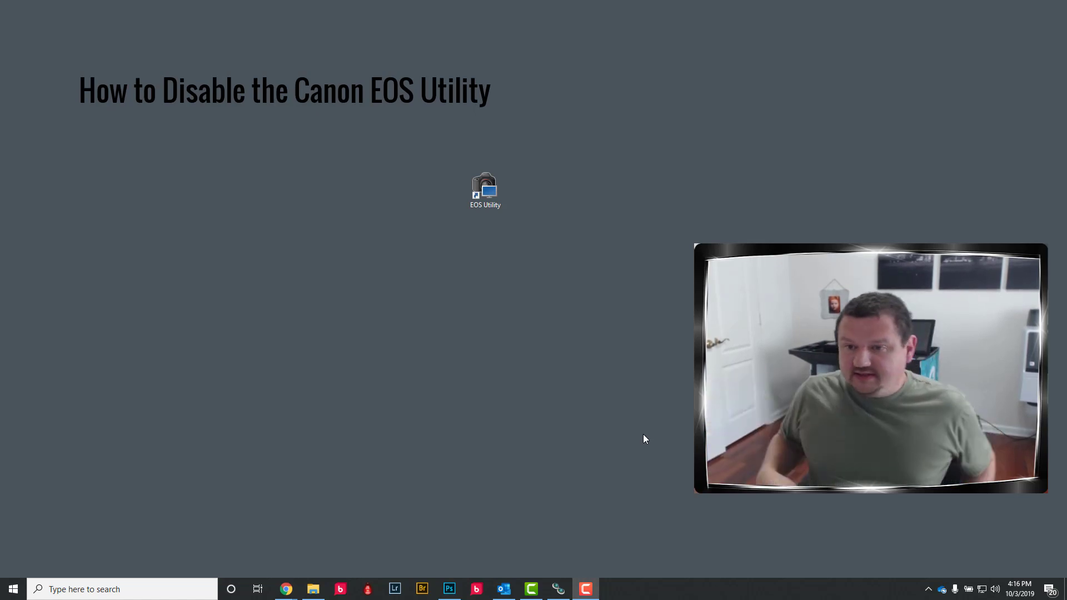
# Launch EOS Utility 3 from the desktop shortcut with the EOS 6D connected.
pyautogui.doubleClick(485, 189)
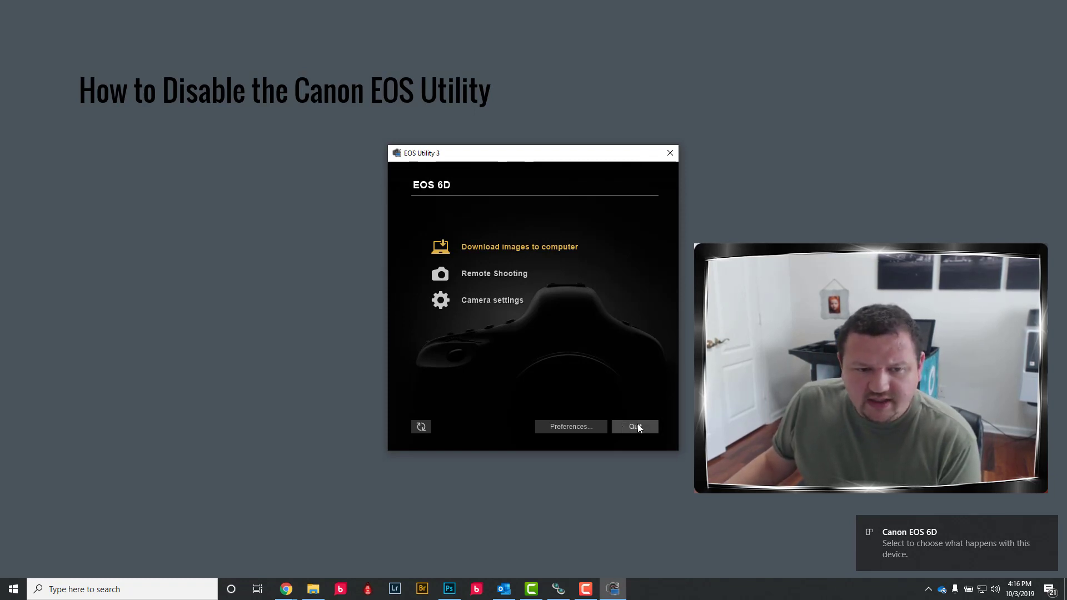
# Quit the EOS Utility window, then disable its automatic launch on camera connection from the tray.
pyautogui.click(634, 426)
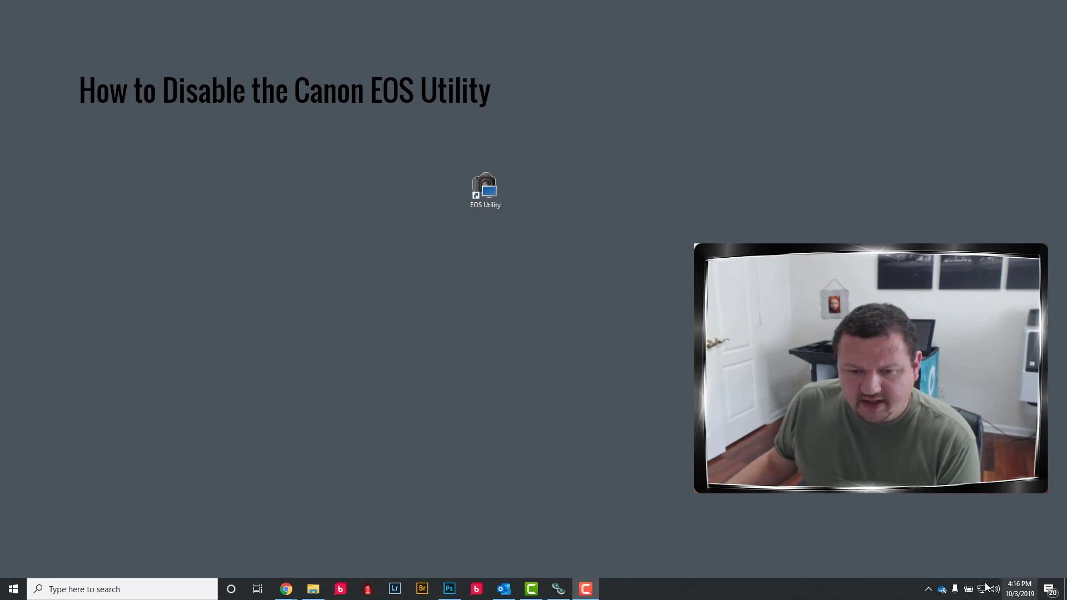
pyautogui.click(928, 589)
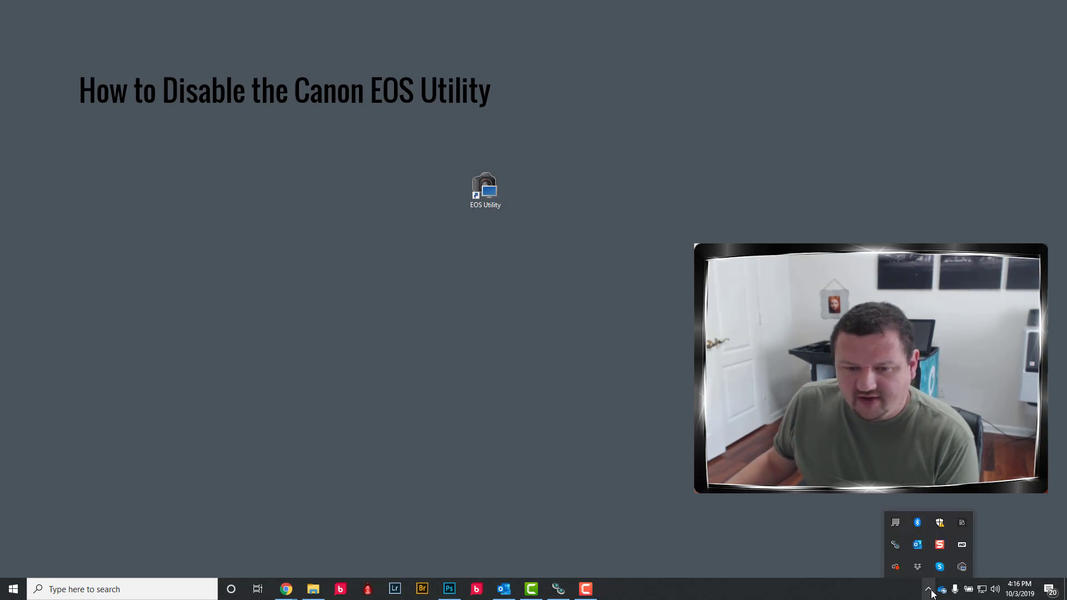
pyautogui.moveTo(961, 567)
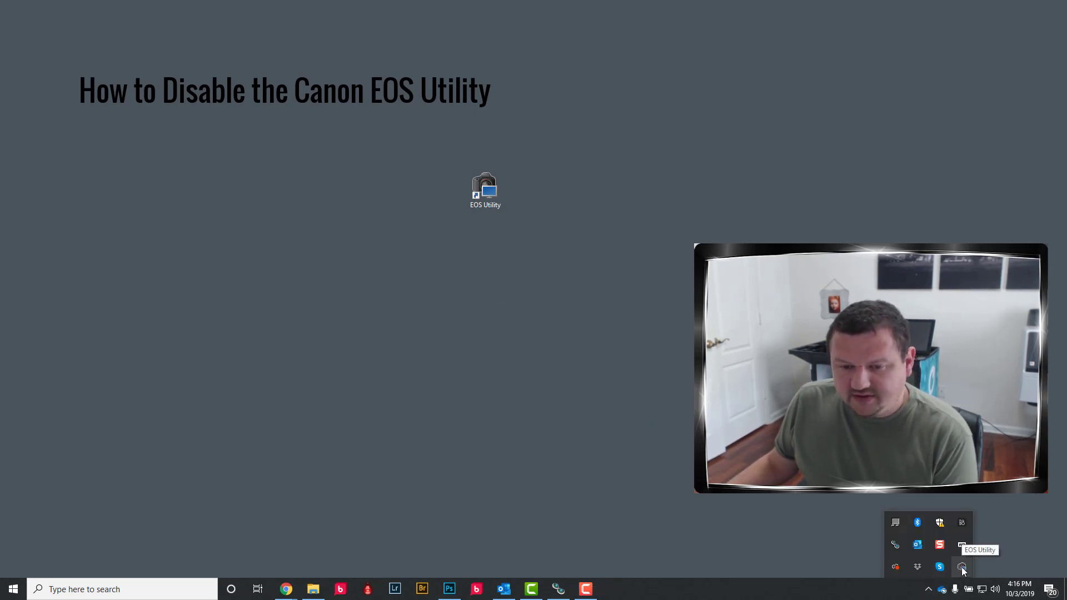
pyautogui.rightClick(961, 567)
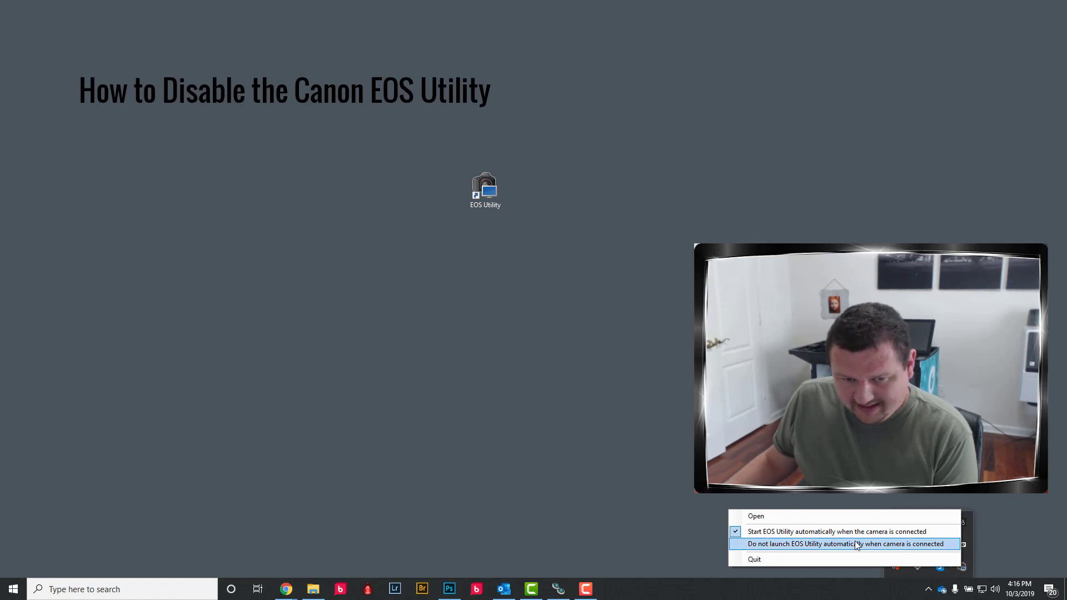
pyautogui.click(844, 543)
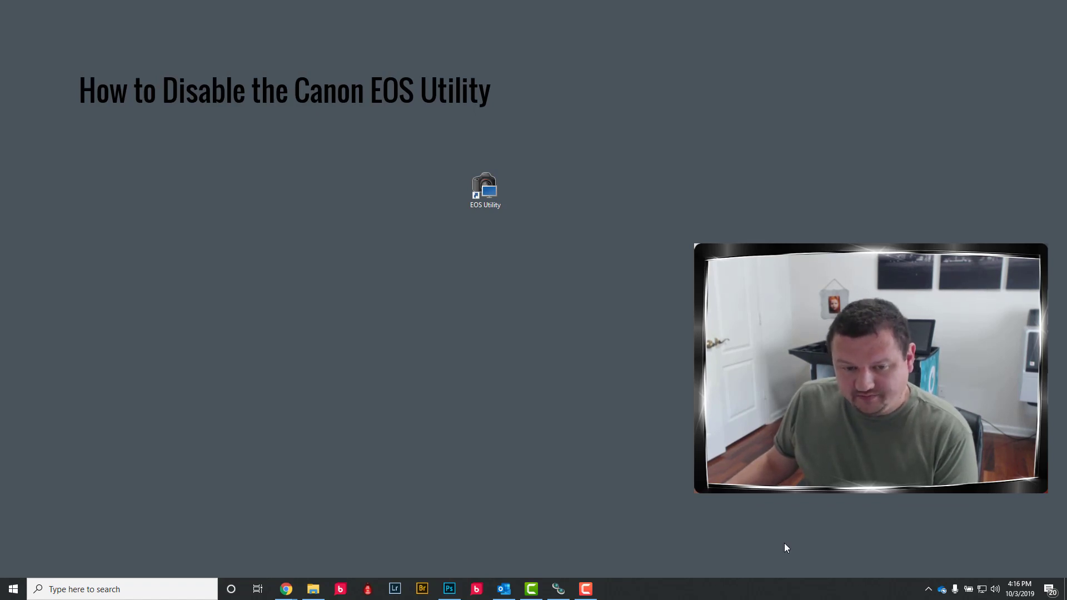